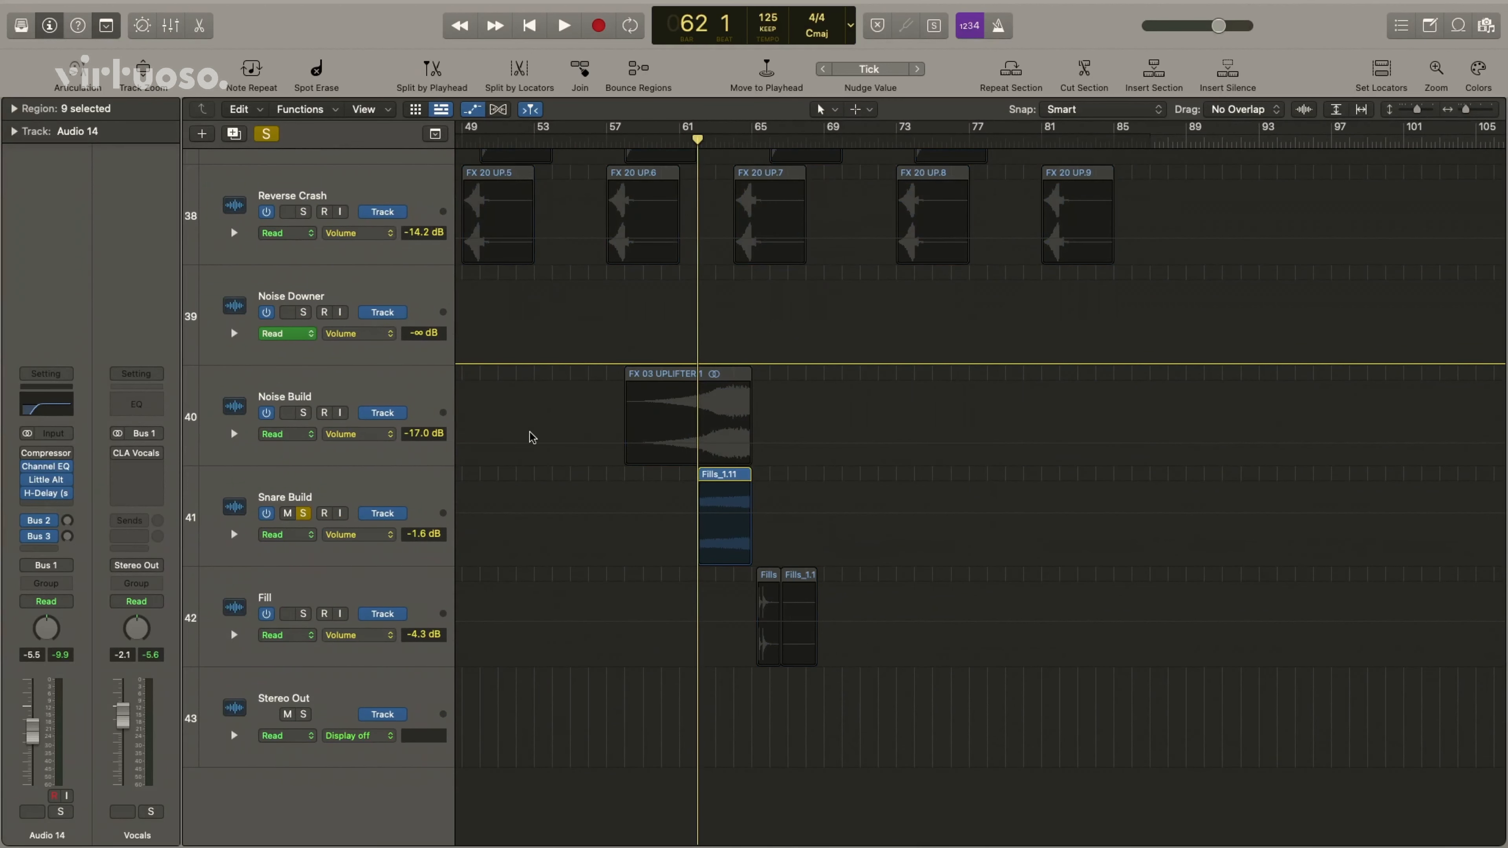
Start playback from bar 62 to review the noise build, snare build and fill together
click(563, 25)
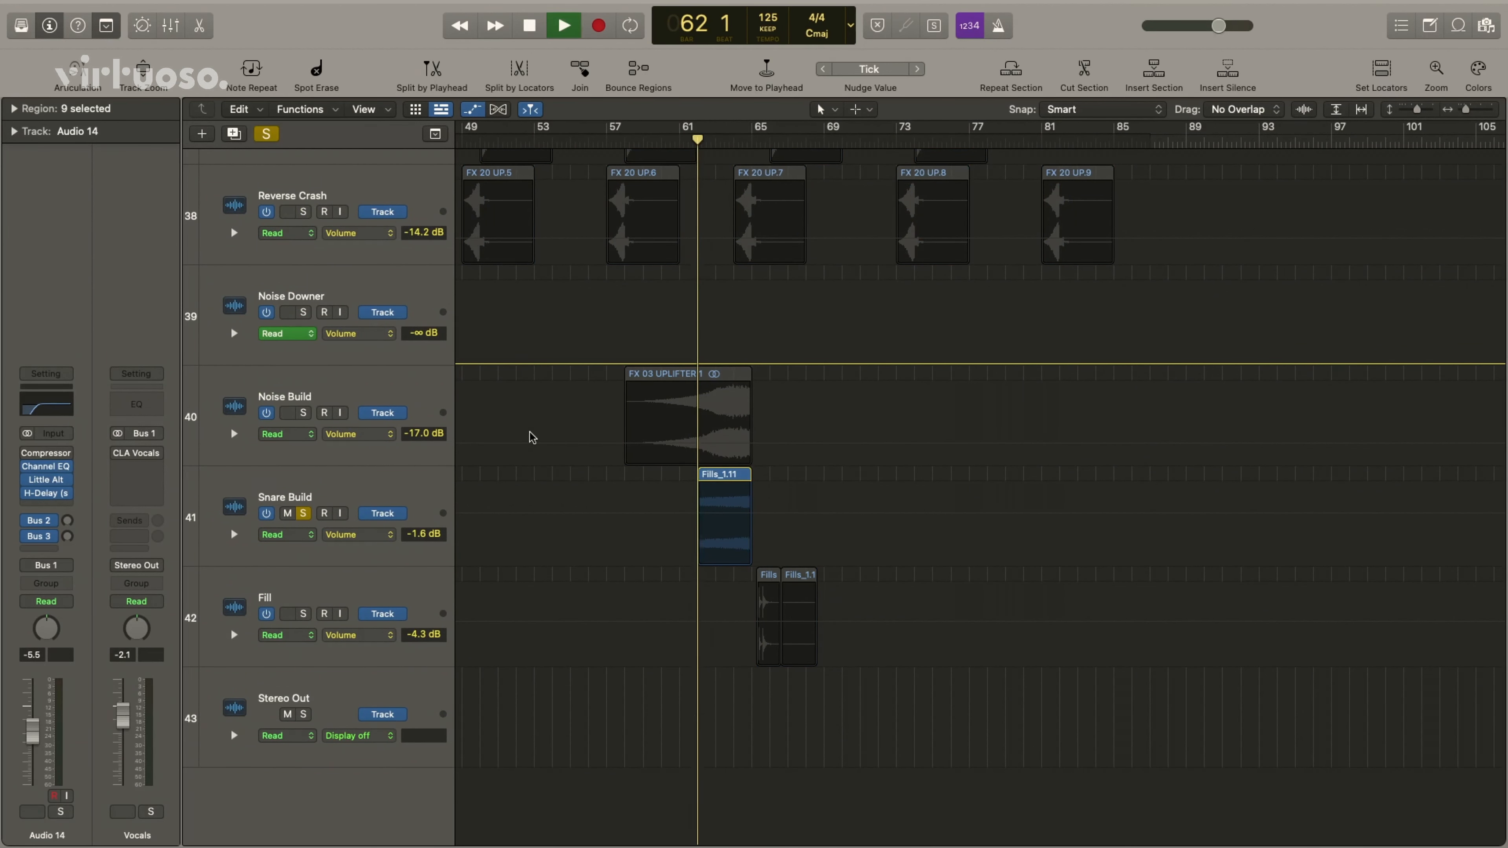